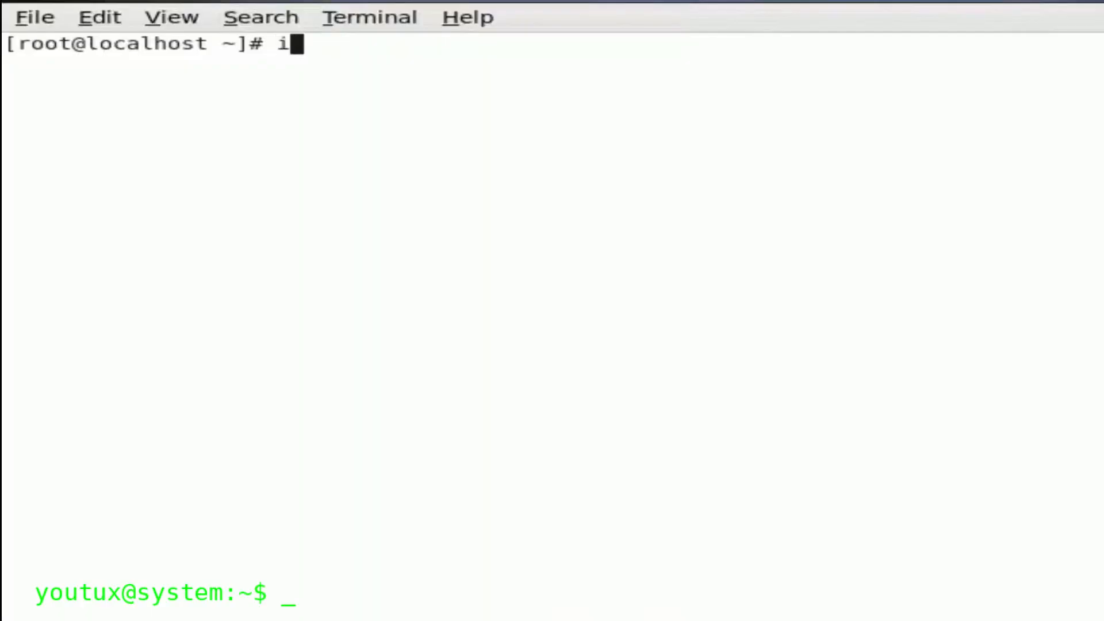
Run ifconfig to list eth0 at 100.1.1.1 and loopback at 127.0.0.1
type("fcom")
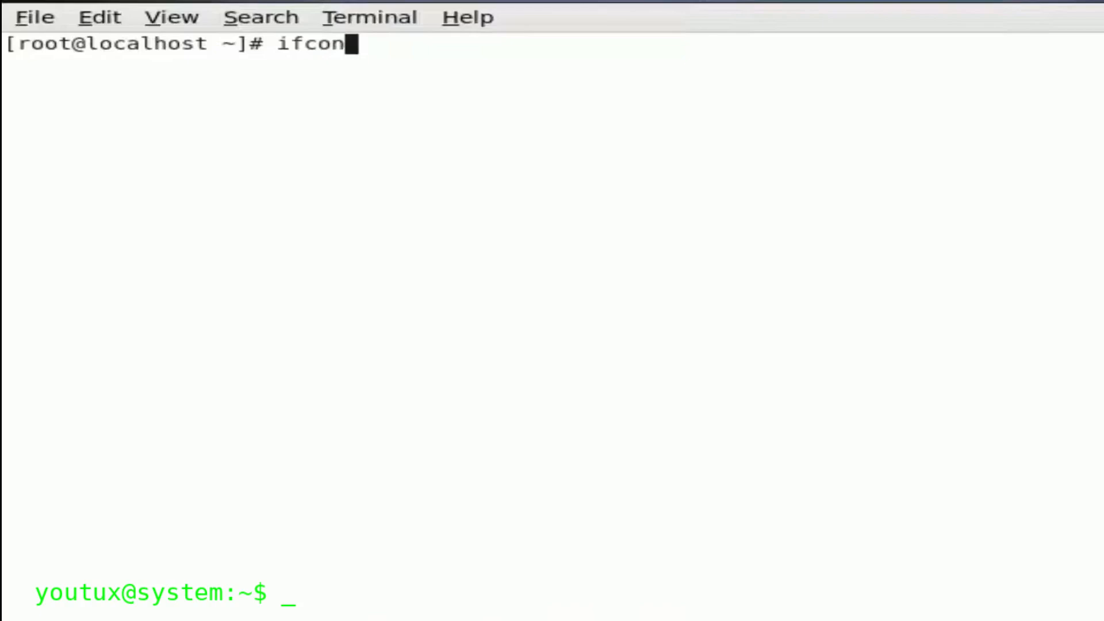
key("Return")
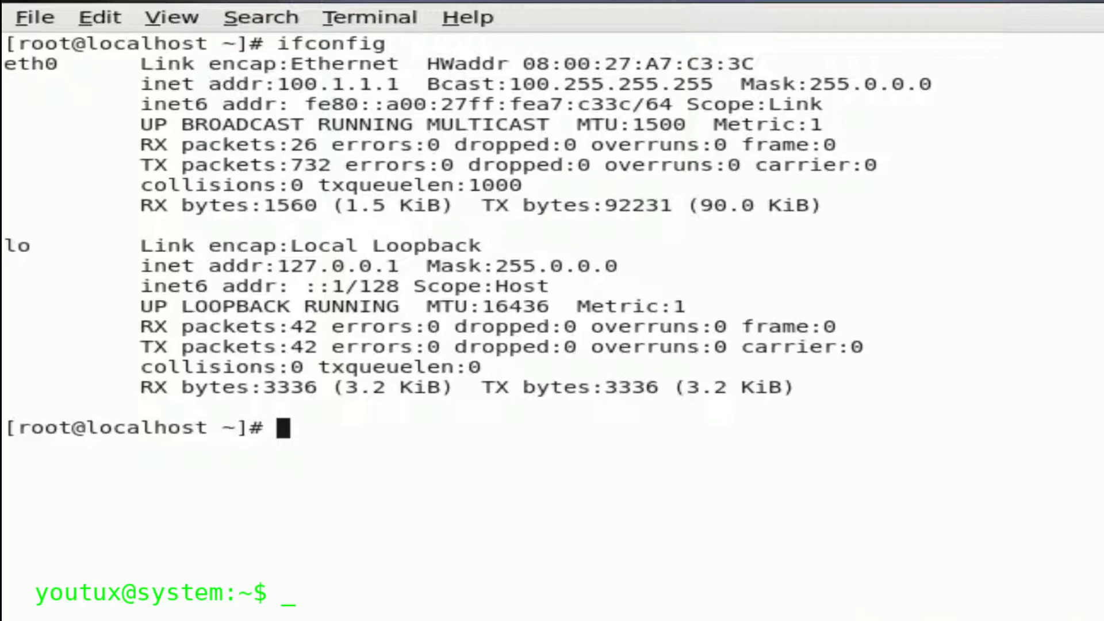
Type 'cat /etc/sysconfig/network-scripts/ifcfg-eth0' at the root prompt without running it
type("cat /et")
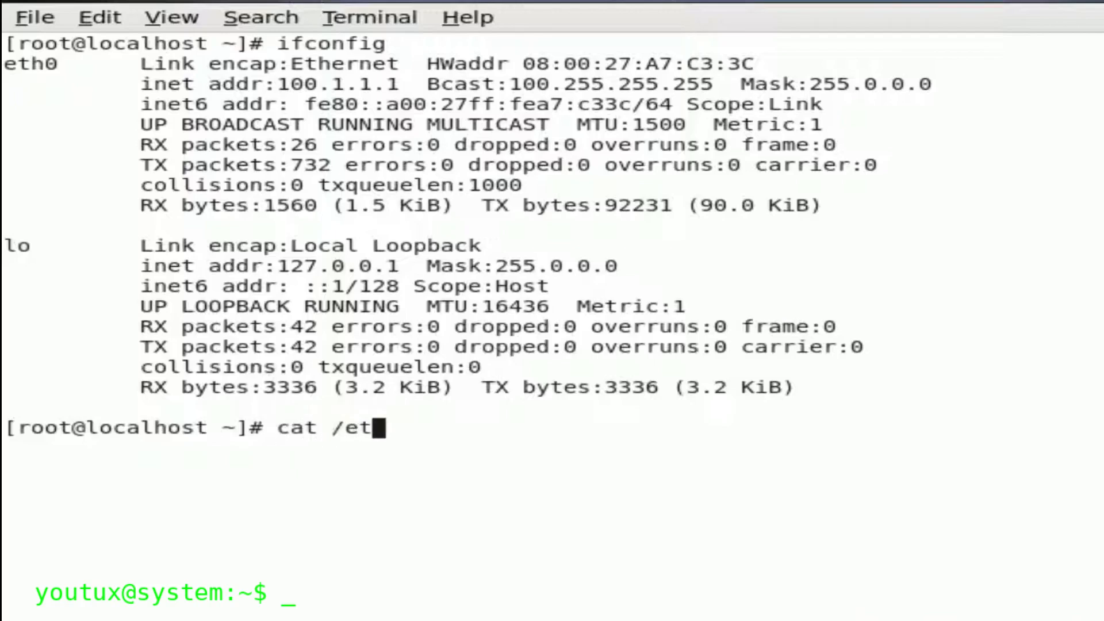
type("c/syscon")
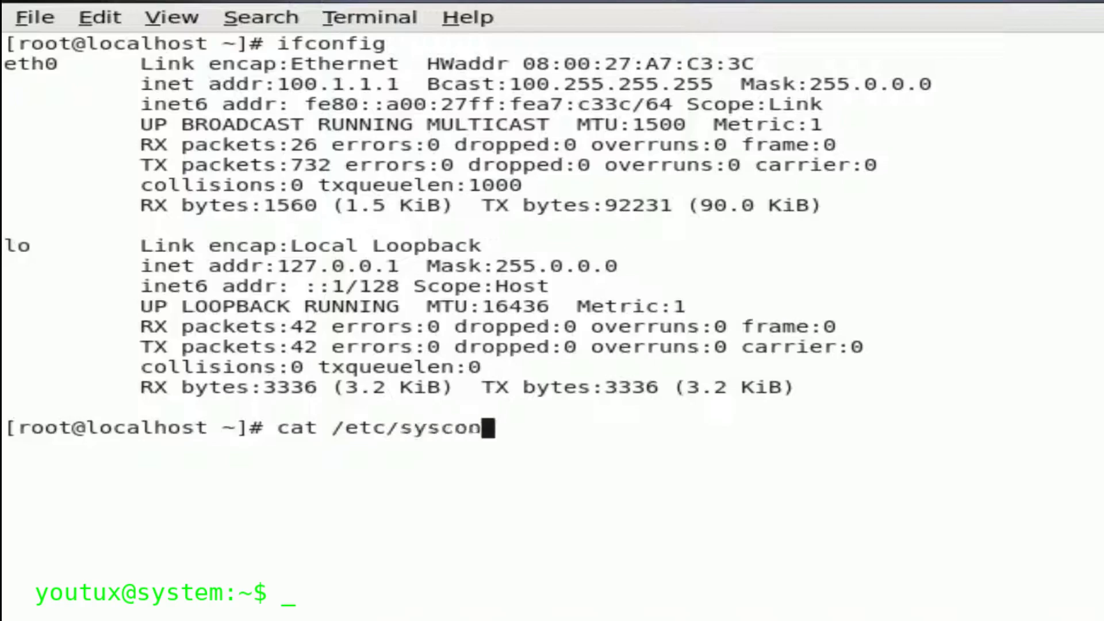
type("fig/network")
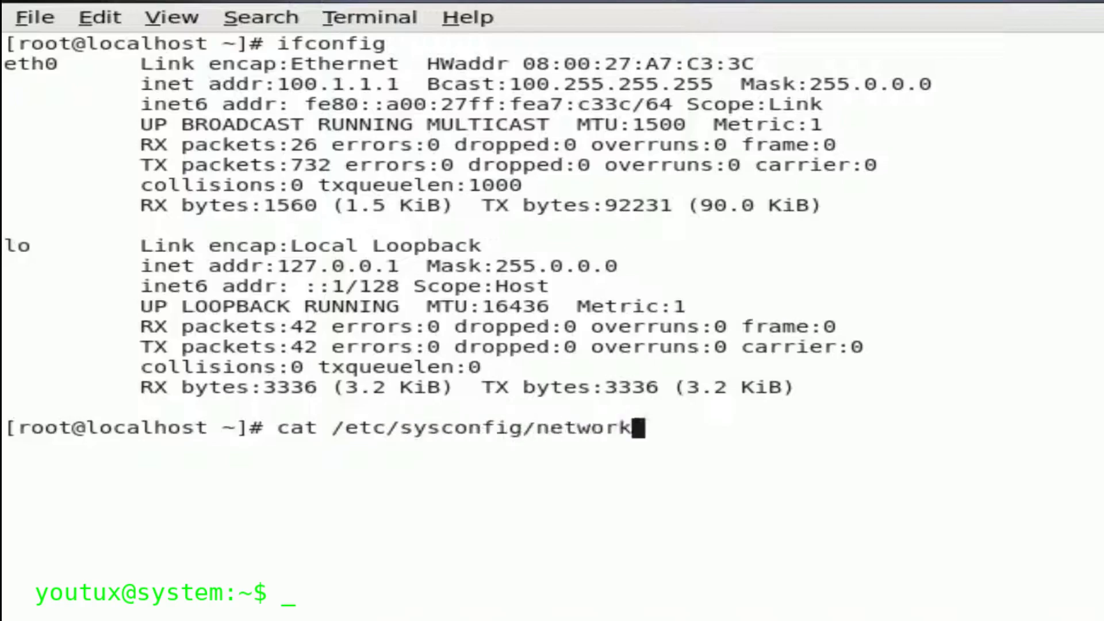
type("-scripts/")
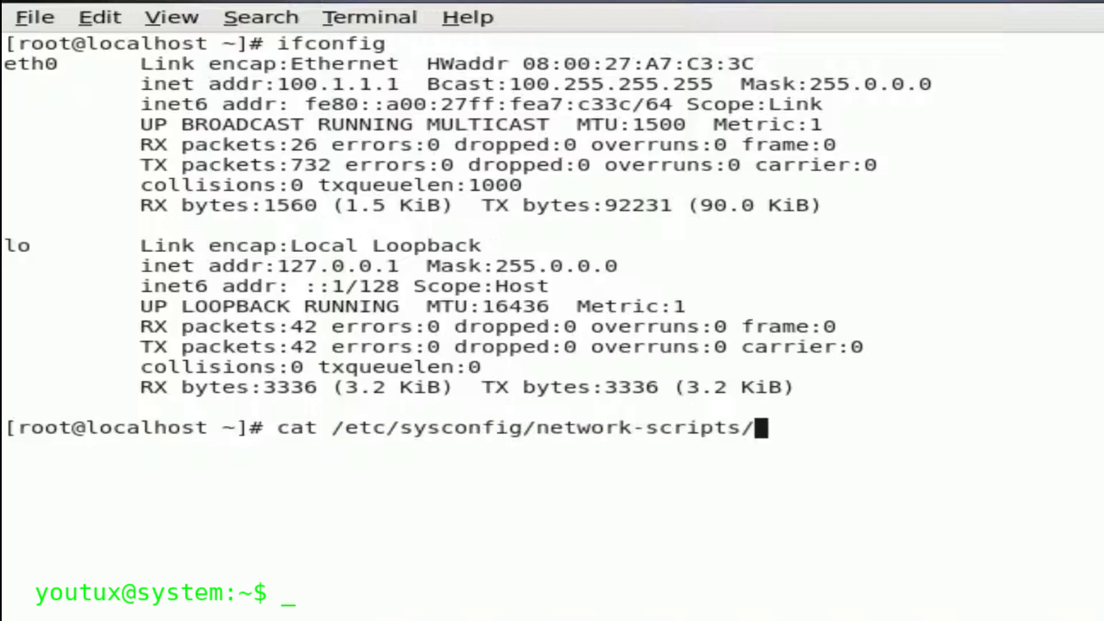
type("ifcfg-eth0")
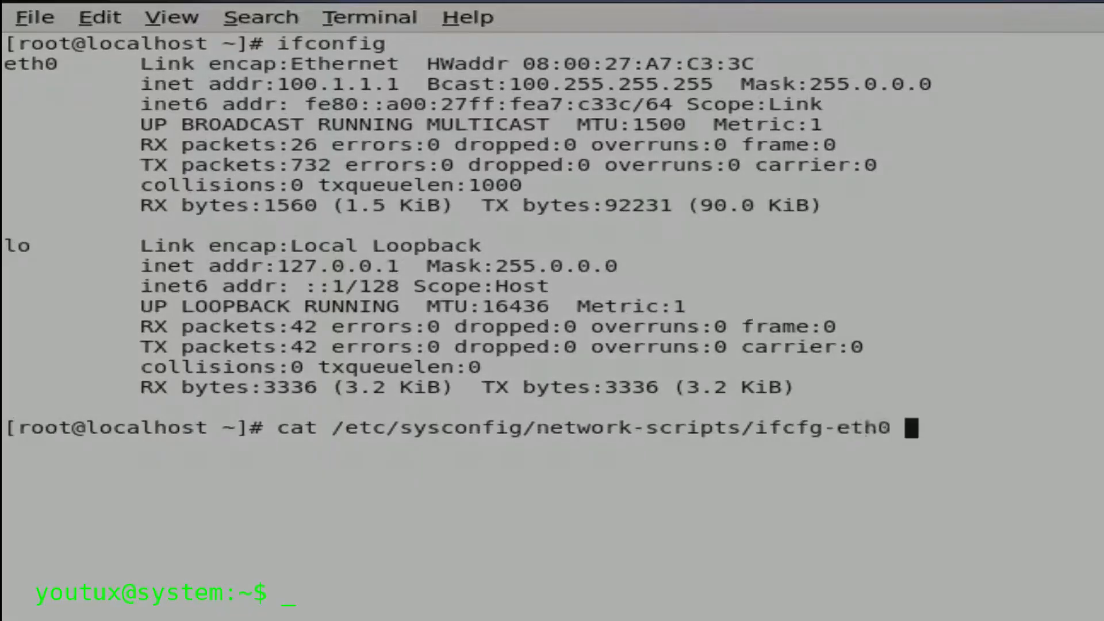